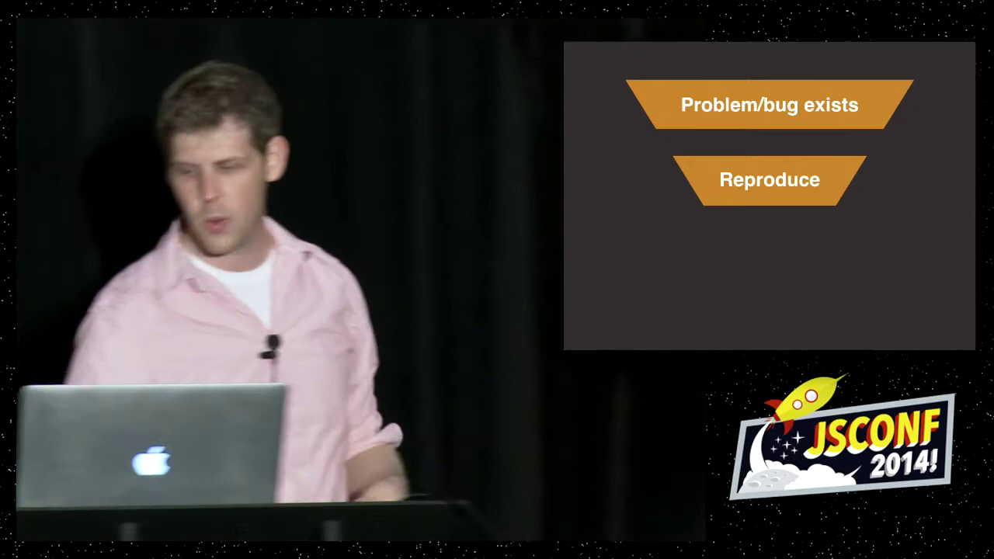
pyautogui.press('Right')
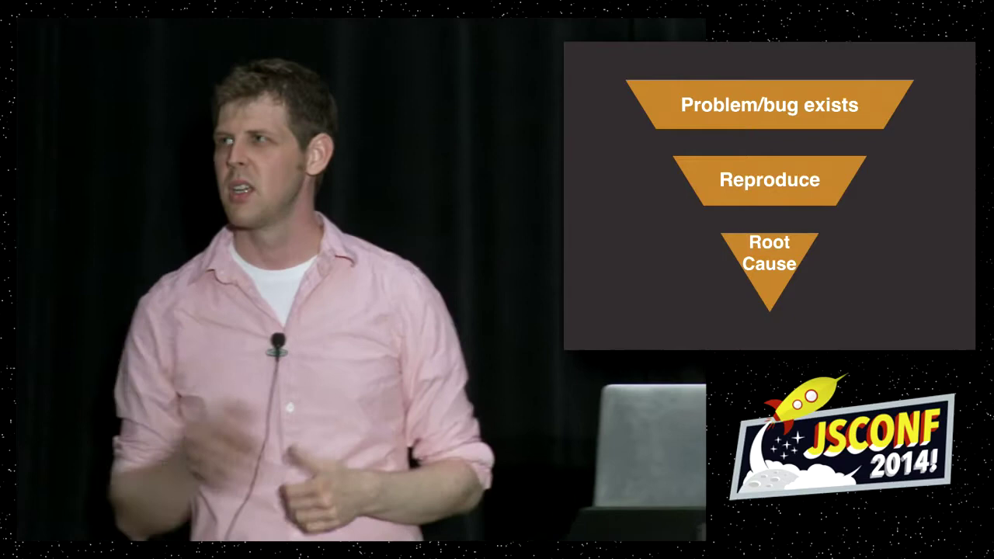